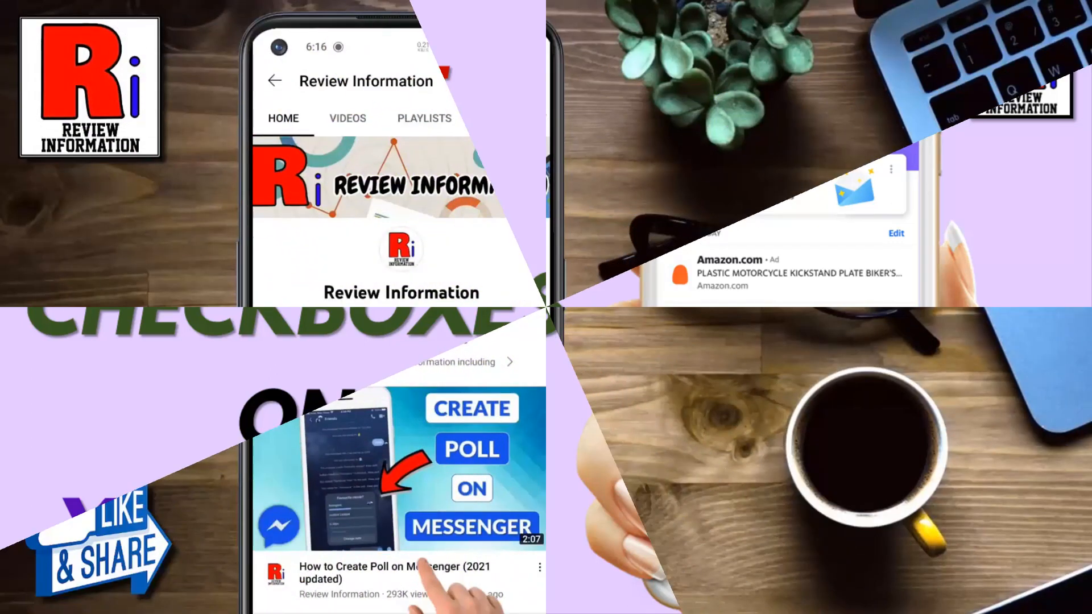
Subscribe to the Review Information YouTube channel.
{"action": "left_click", "coordinate": [400, 318]}
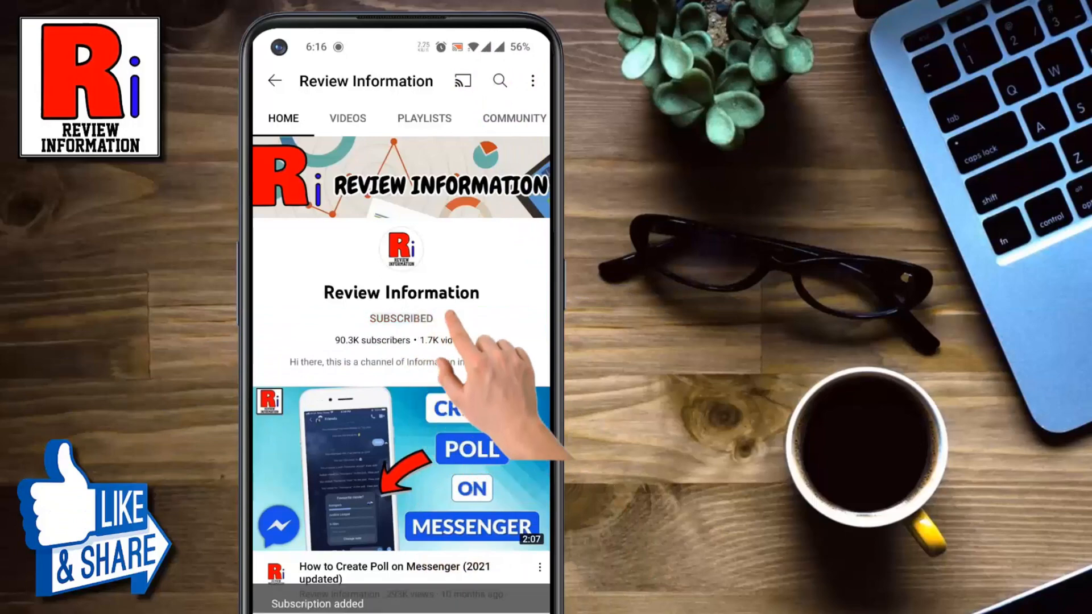
{"action": "left_click", "coordinate": [400, 318]}
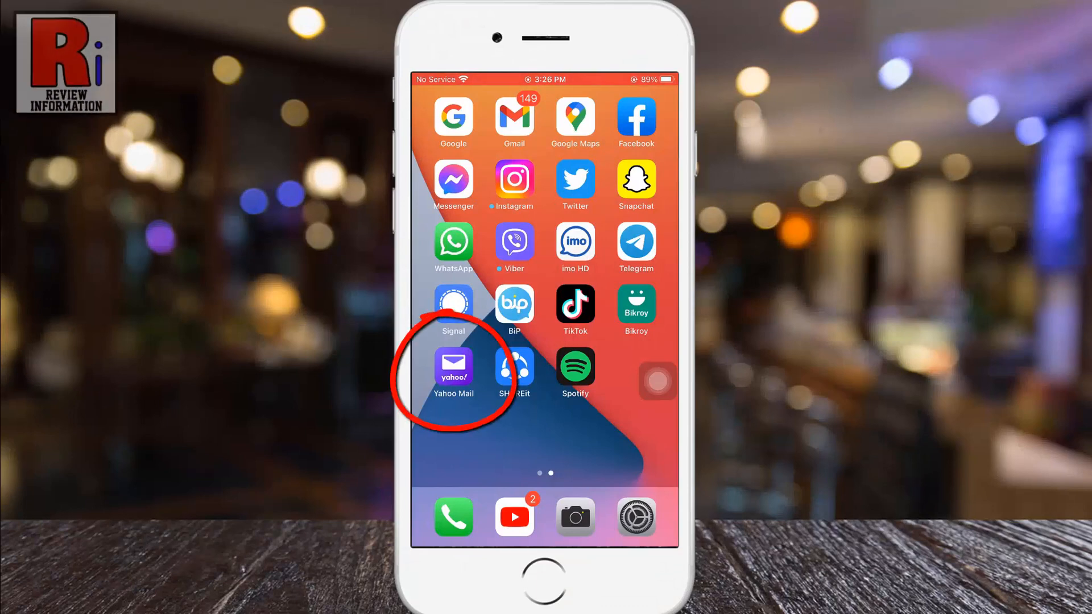
Launch Yahoo Mail and reach its Settings screen via the account panel.
{"action": "left_click", "coordinate": [453, 365]}
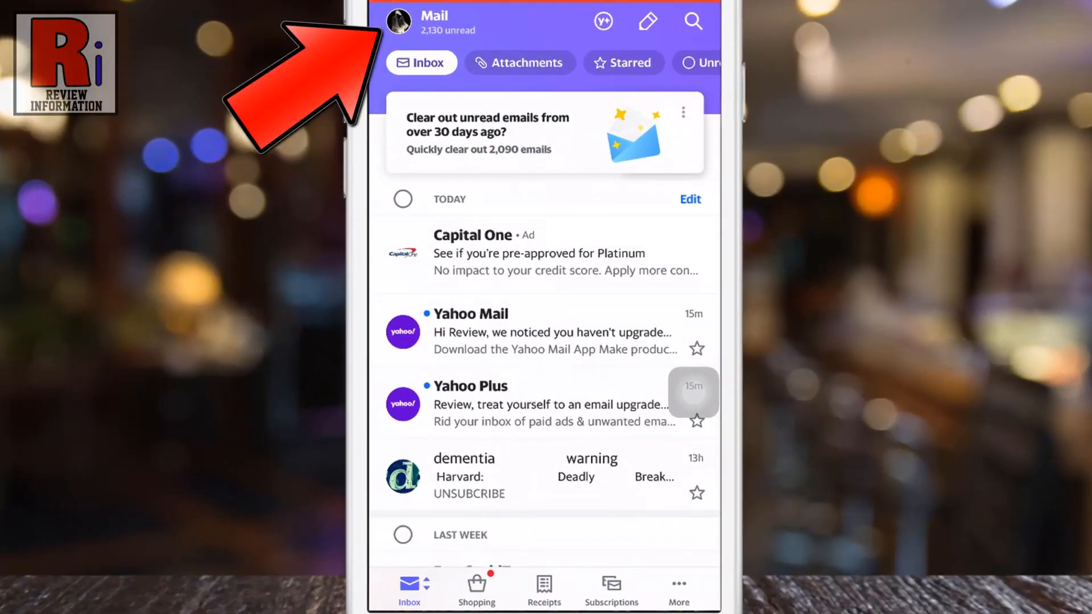
{"action": "left_click", "coordinate": [401, 21]}
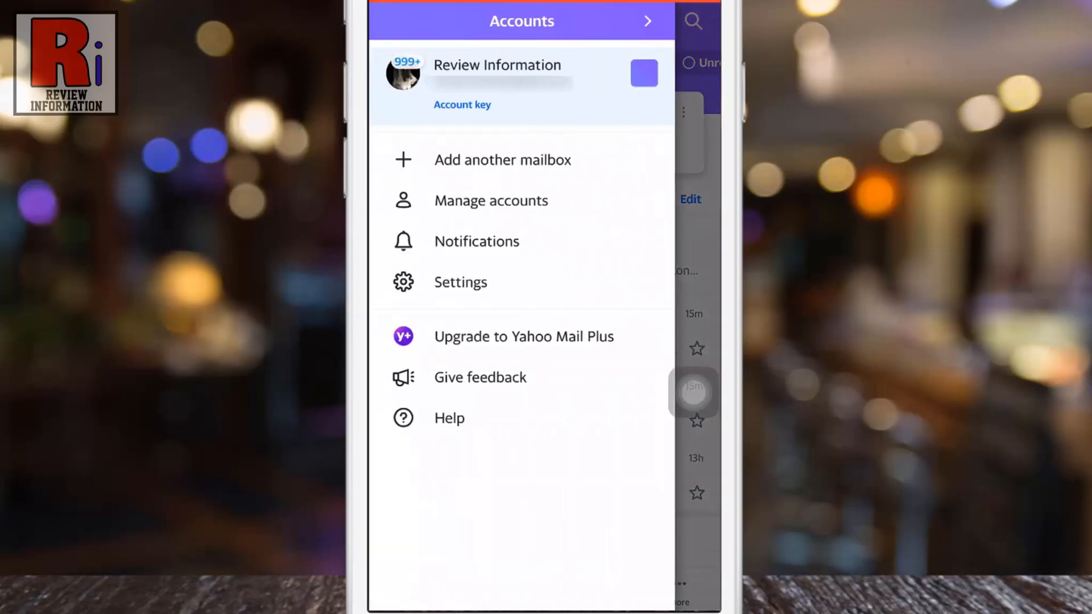
{"action": "left_click", "coordinate": [459, 282]}
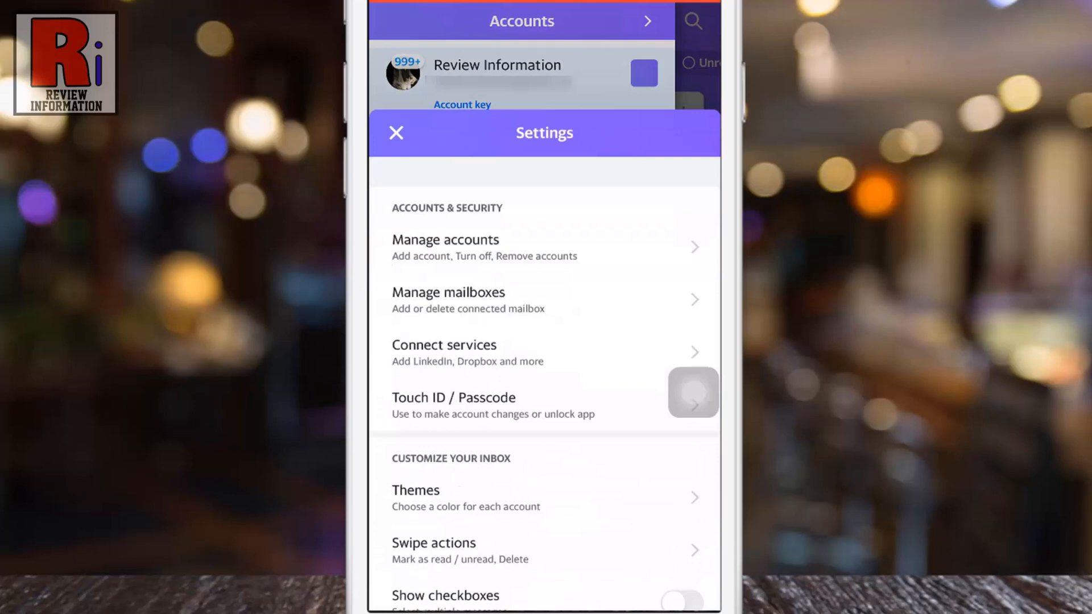
Switch on Show checkboxes under Customize your inbox.
{"action": "scroll", "scroll_direction": "down", "scroll_amount": 3}
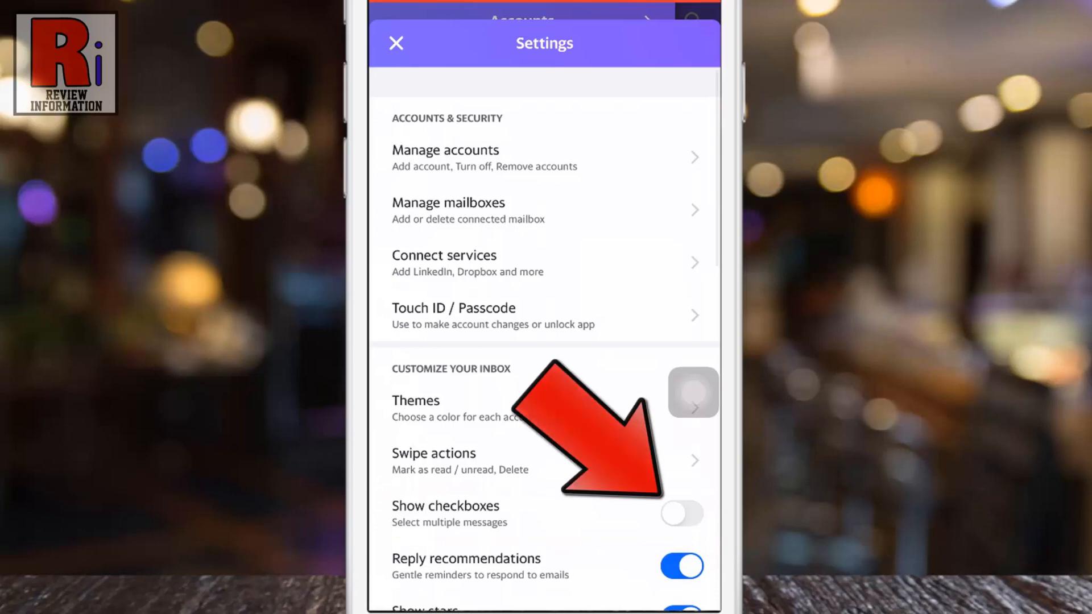
{"action": "left_click", "coordinate": [681, 514]}
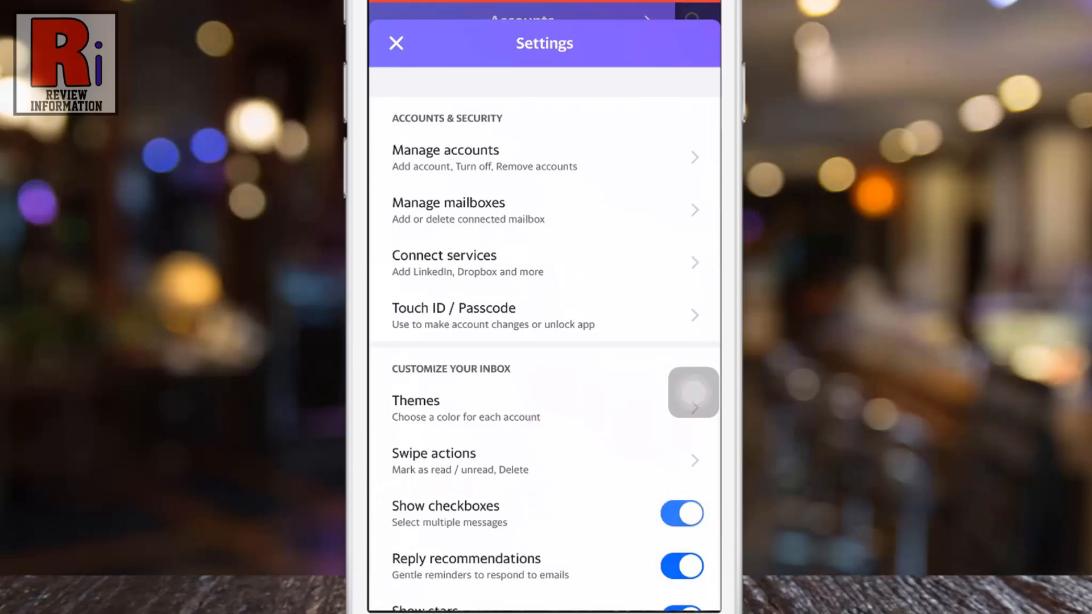